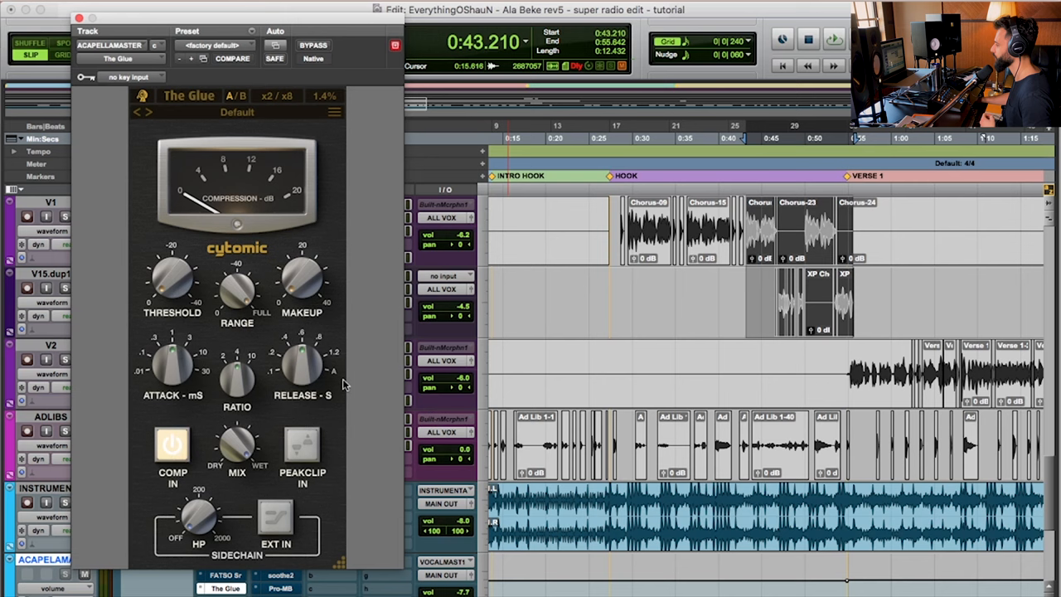
Raise The Glue's MAKEUP knob to about 1.7 dB on the acapella master bus
drag(172, 365, 172, 381)
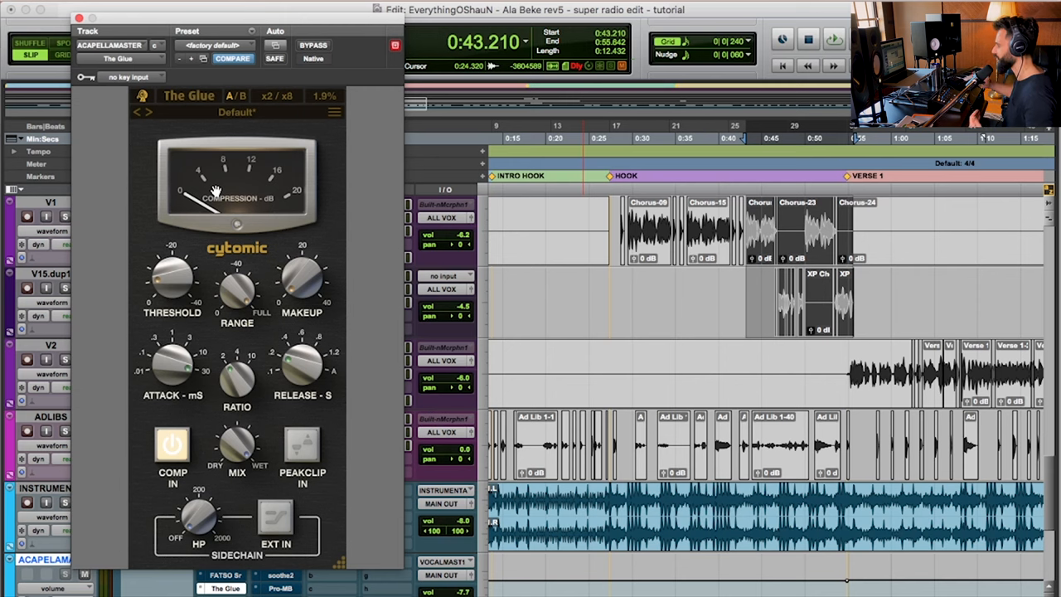
drag(172, 279, 166, 282)
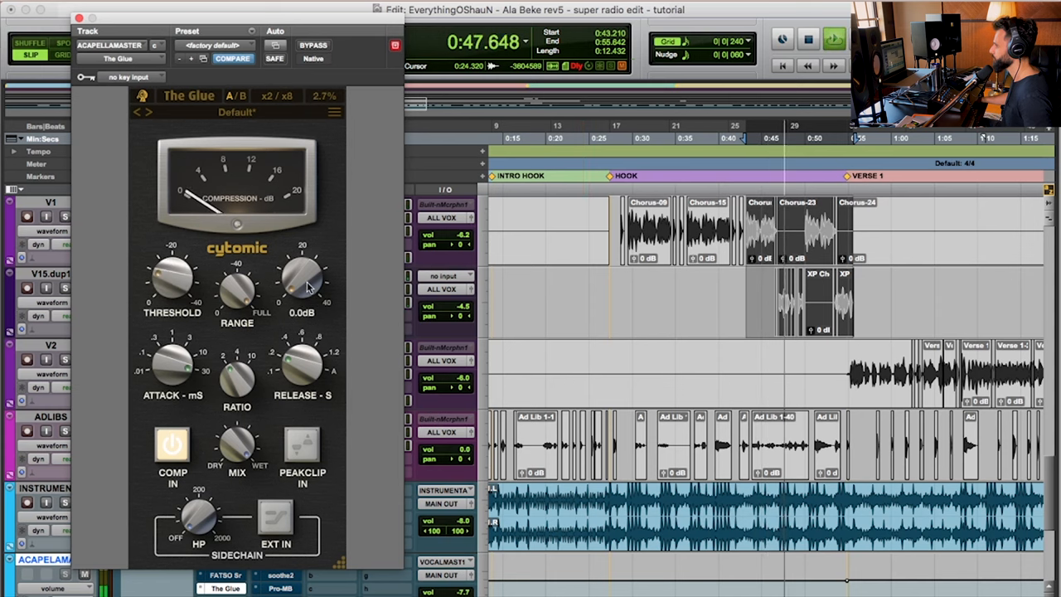
drag(302, 279, 307, 273)
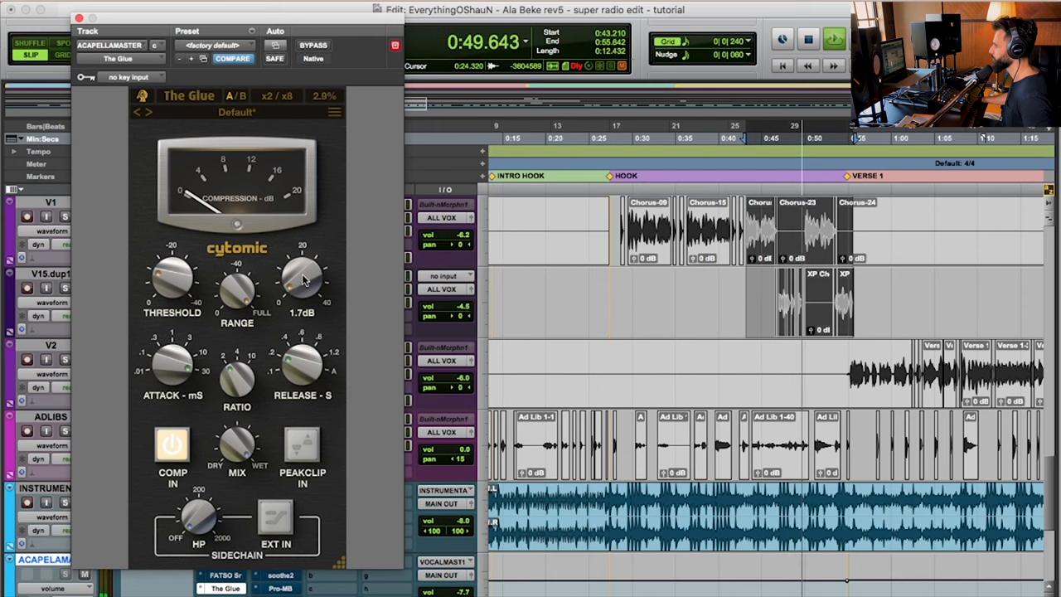
drag(302, 281, 305, 274)
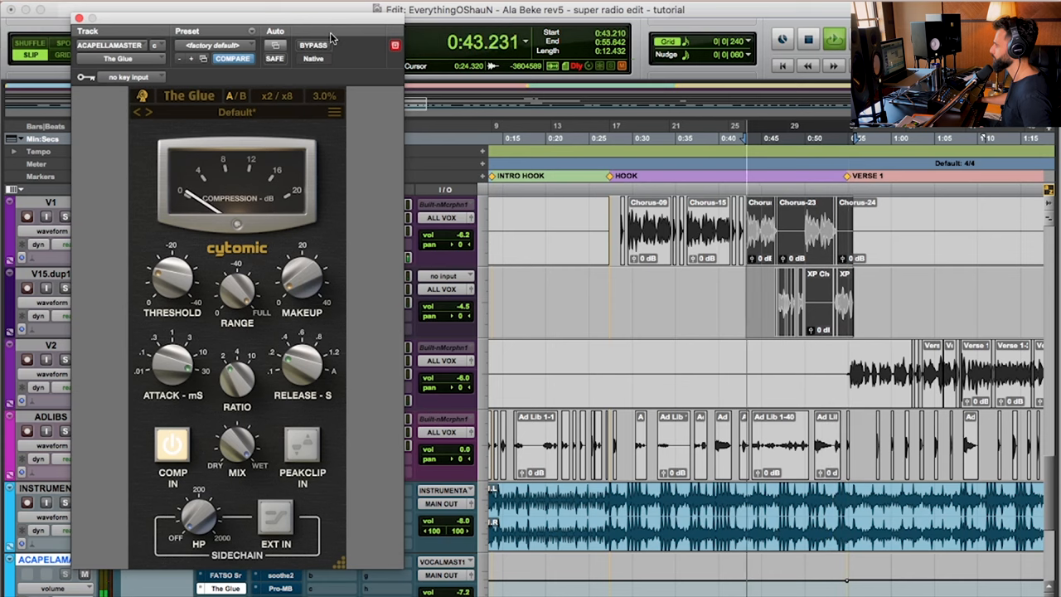
click(313, 45)
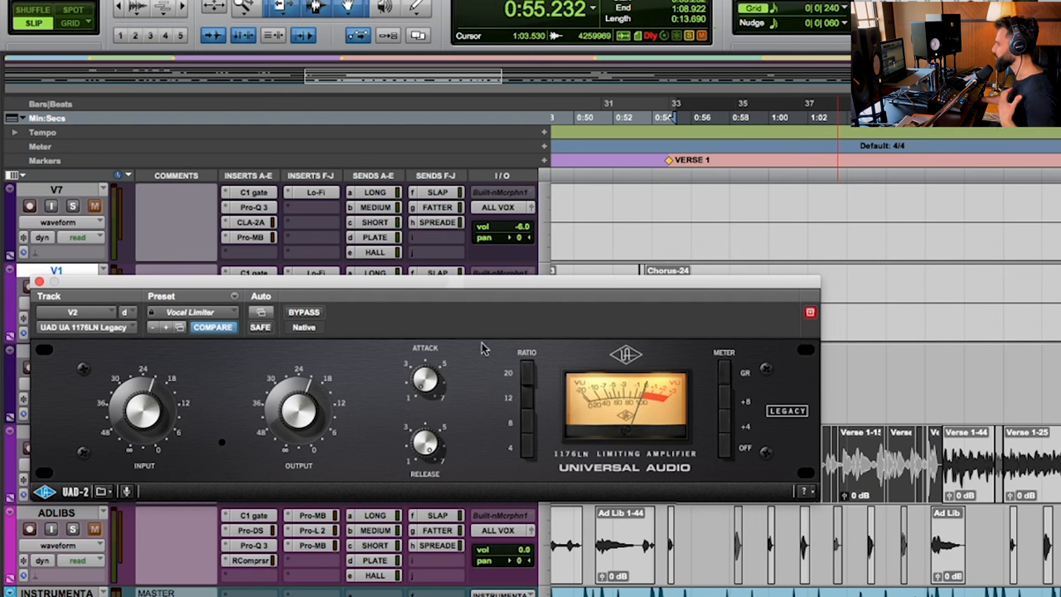
mouse_move(494, 435)
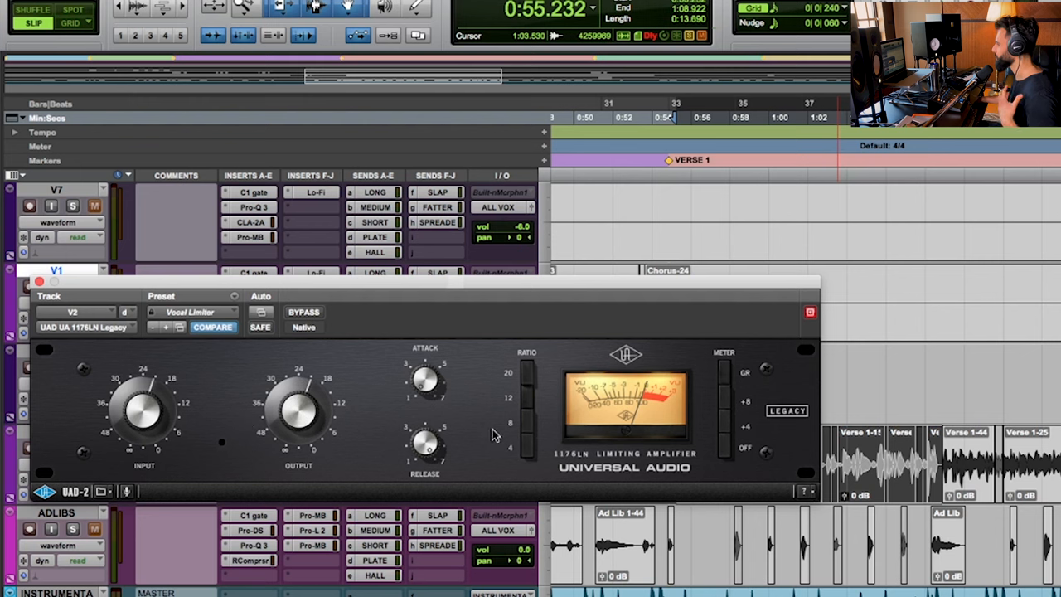
mouse_move(716, 461)
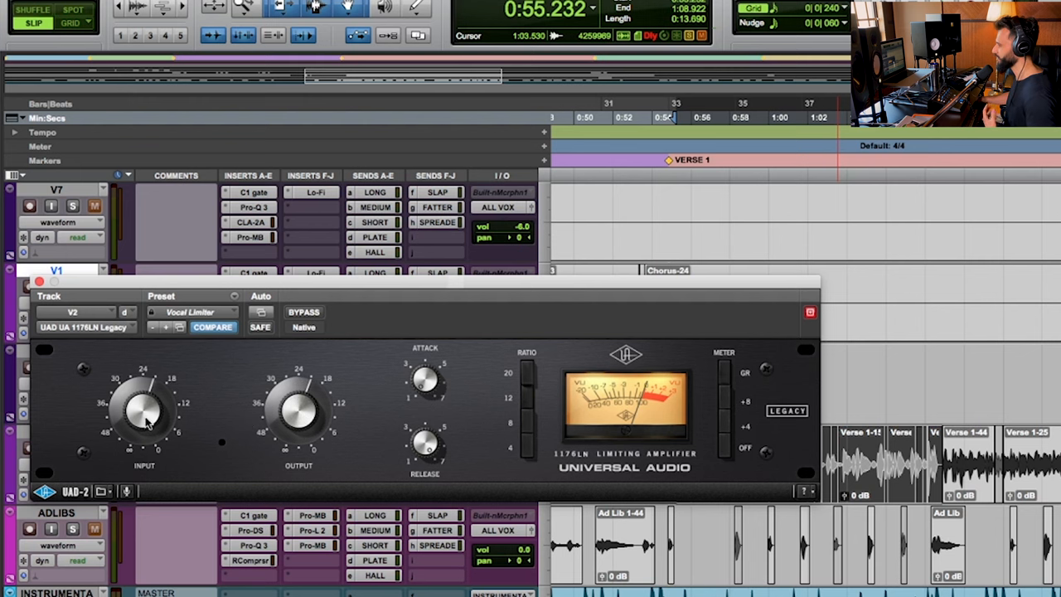
mouse_move(315, 418)
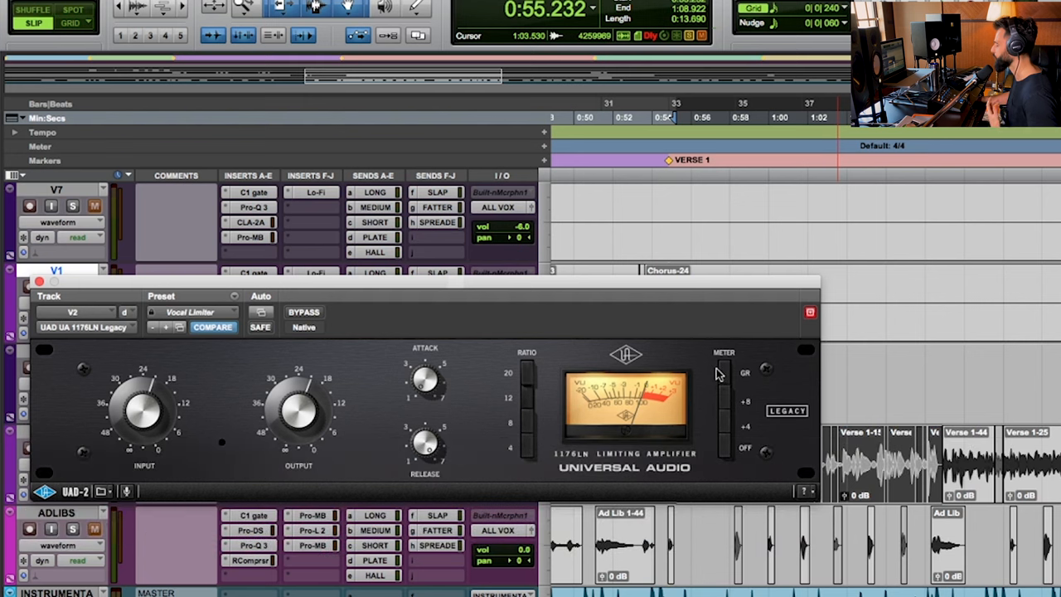
mouse_move(445, 398)
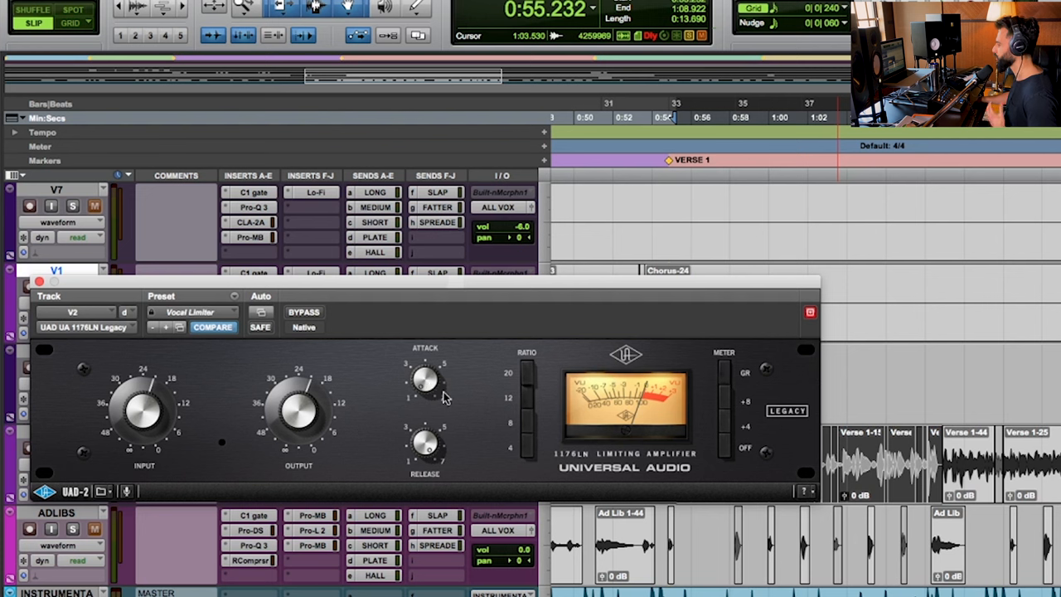
mouse_move(431, 392)
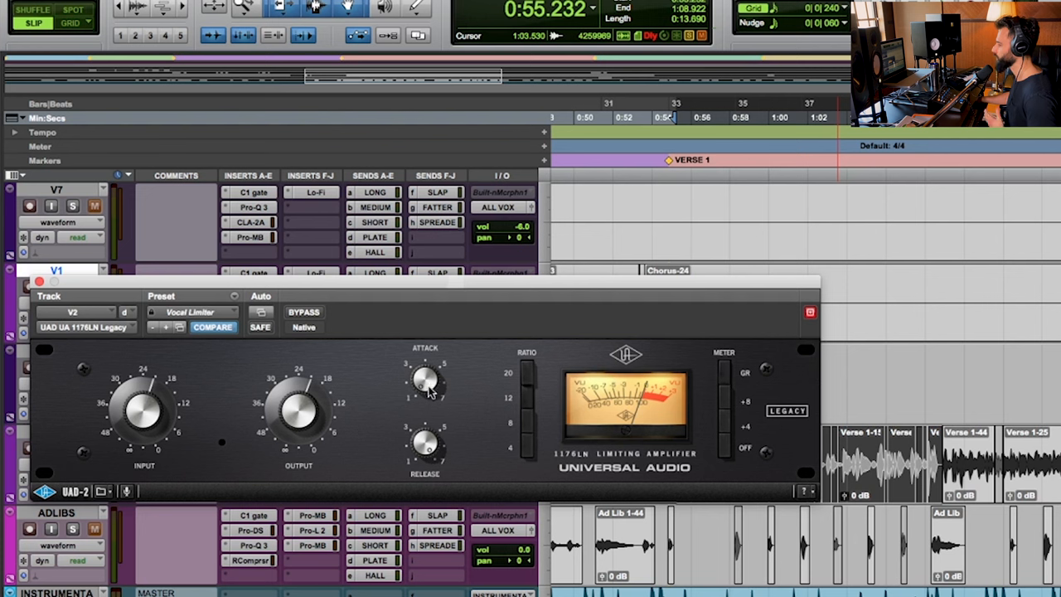
mouse_move(430, 425)
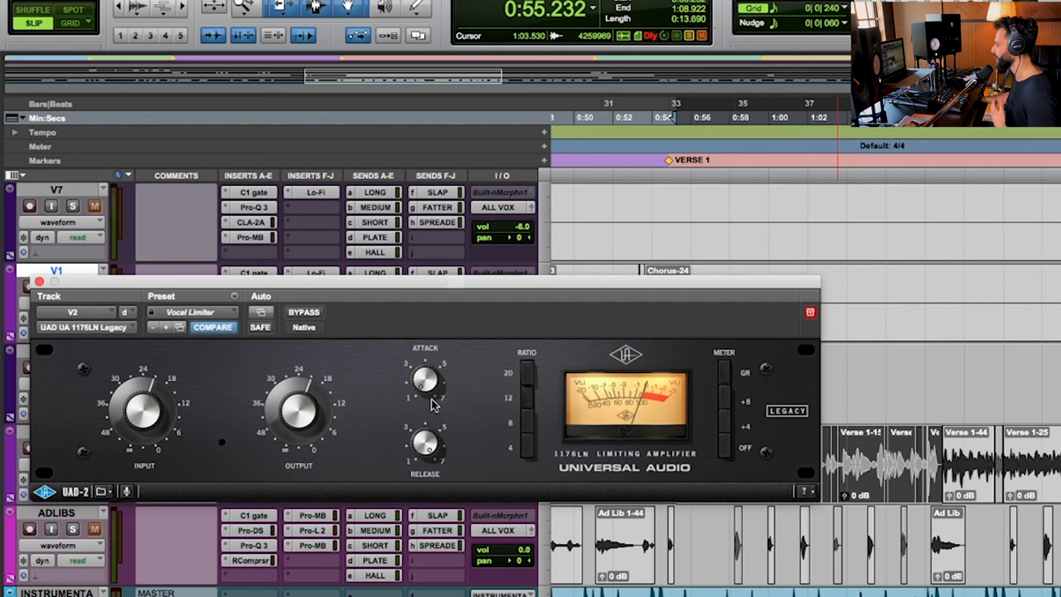
mouse_move(415, 418)
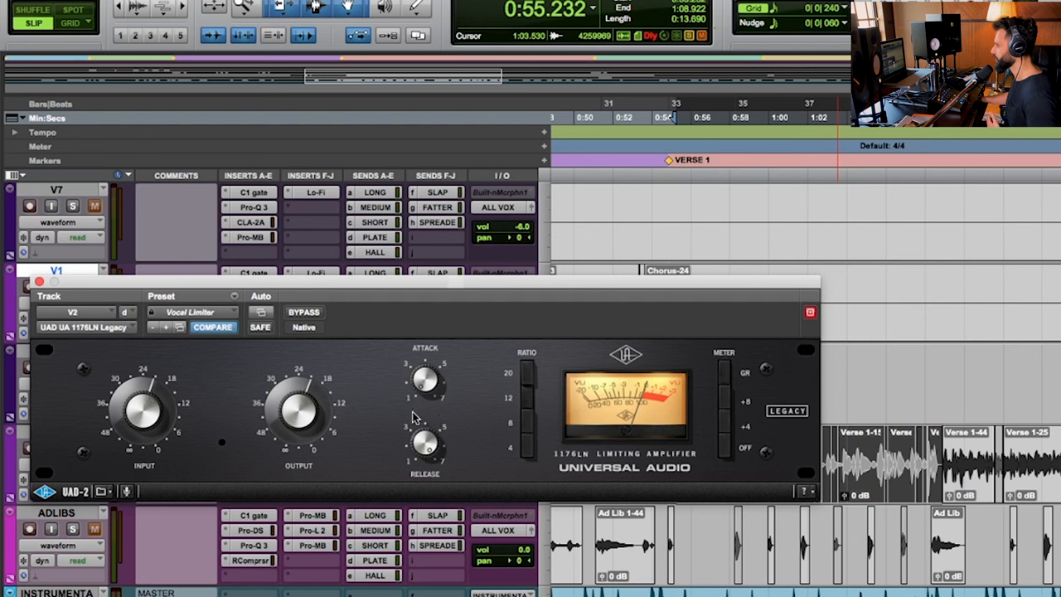
mouse_move(418, 388)
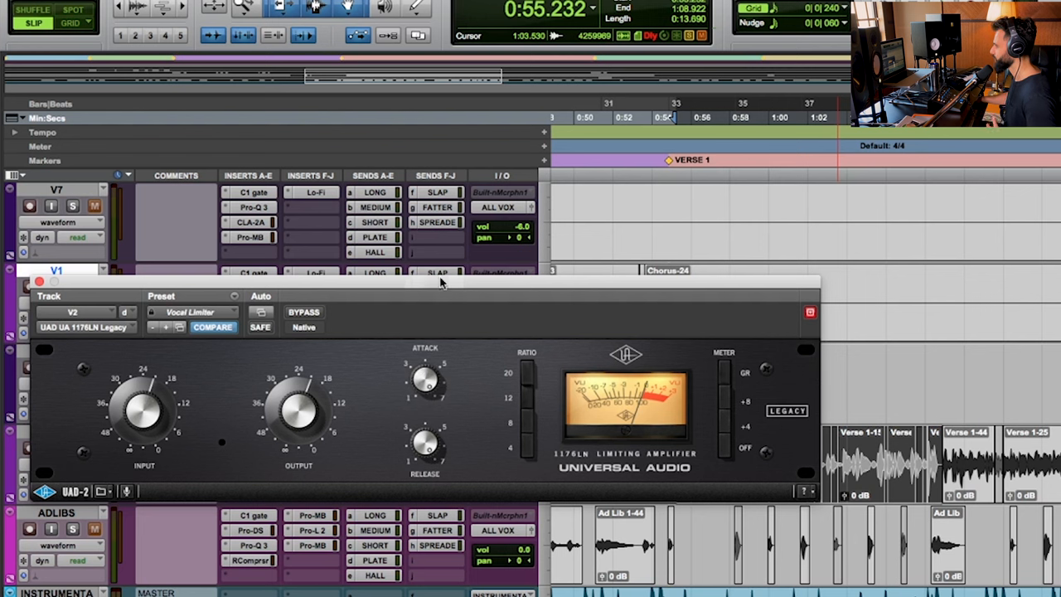
mouse_move(438, 550)
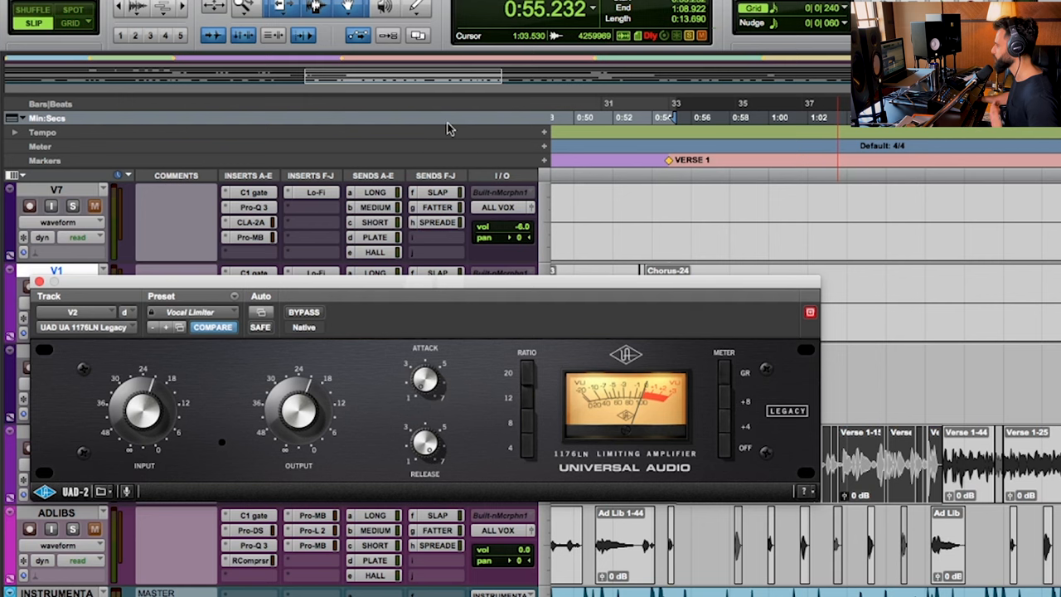
mouse_move(452, 305)
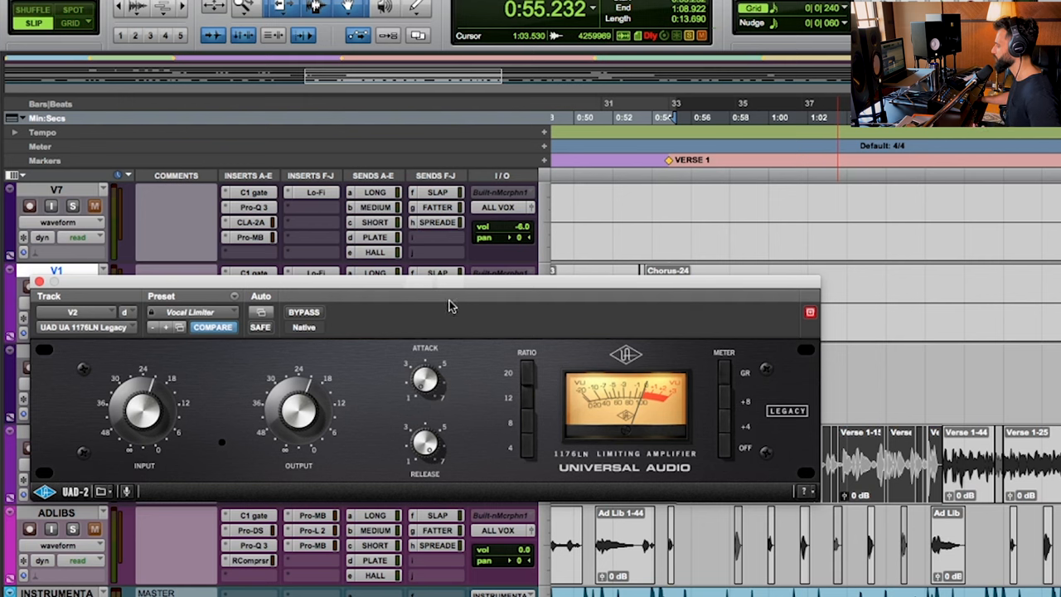
mouse_move(435, 380)
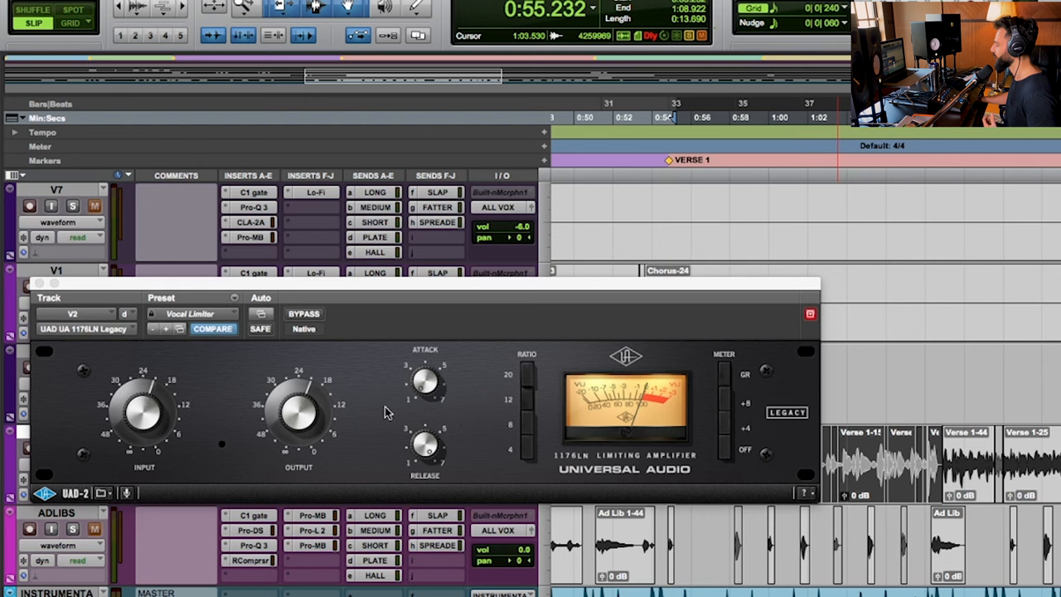
mouse_move(381, 418)
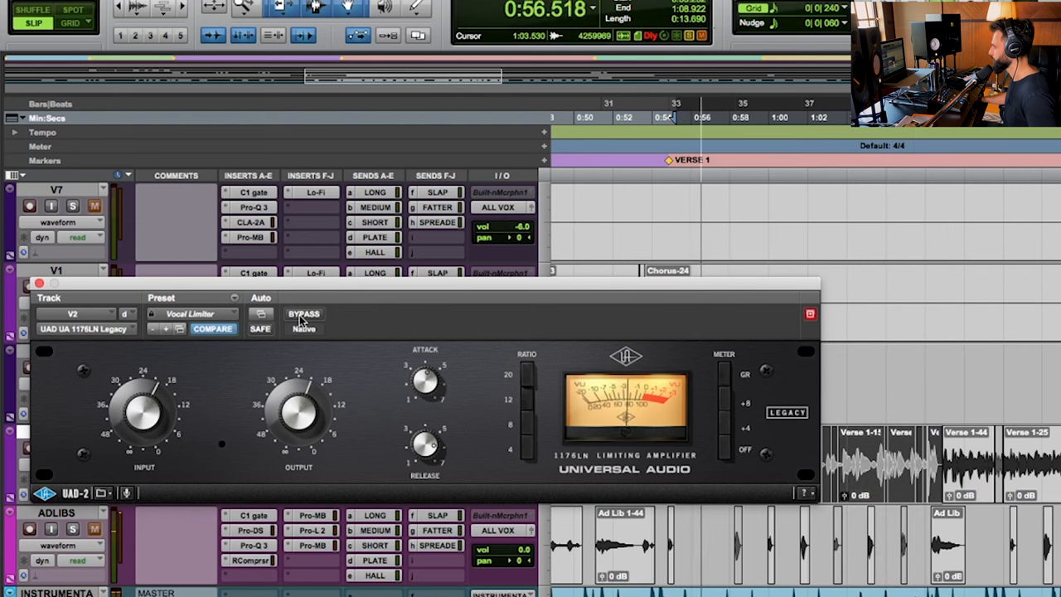
mouse_move(303, 314)
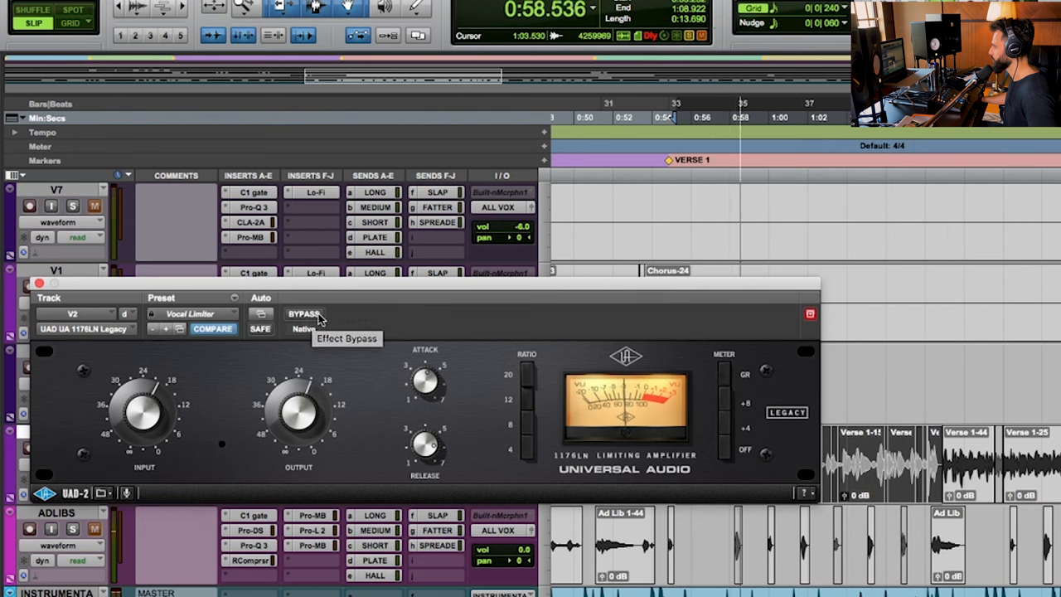
Bypass the 1176LN on V2 and re-enable it to A/B the compressed vocal
click(303, 314)
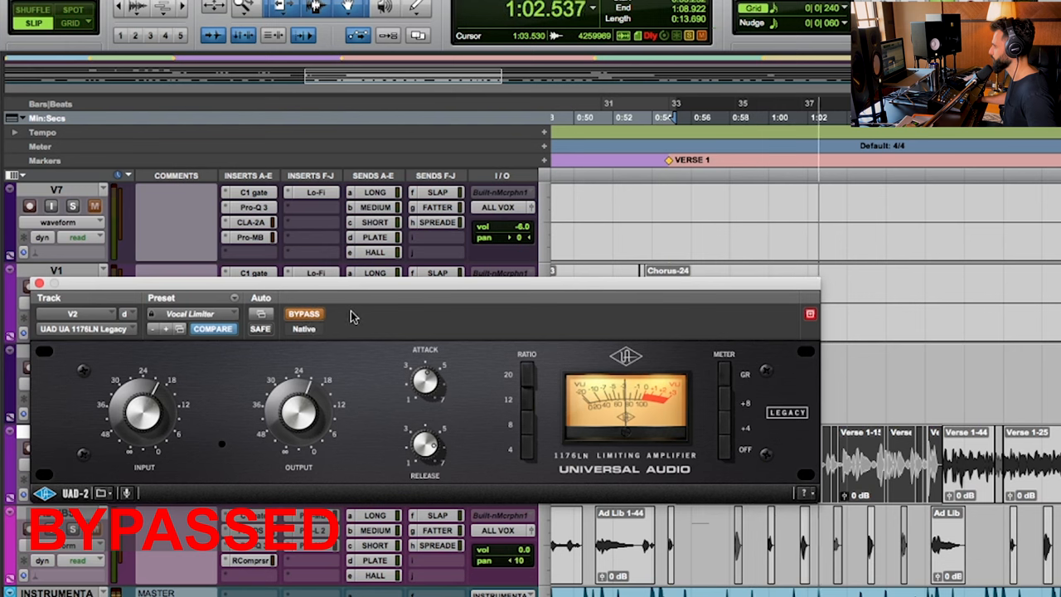
click(304, 313)
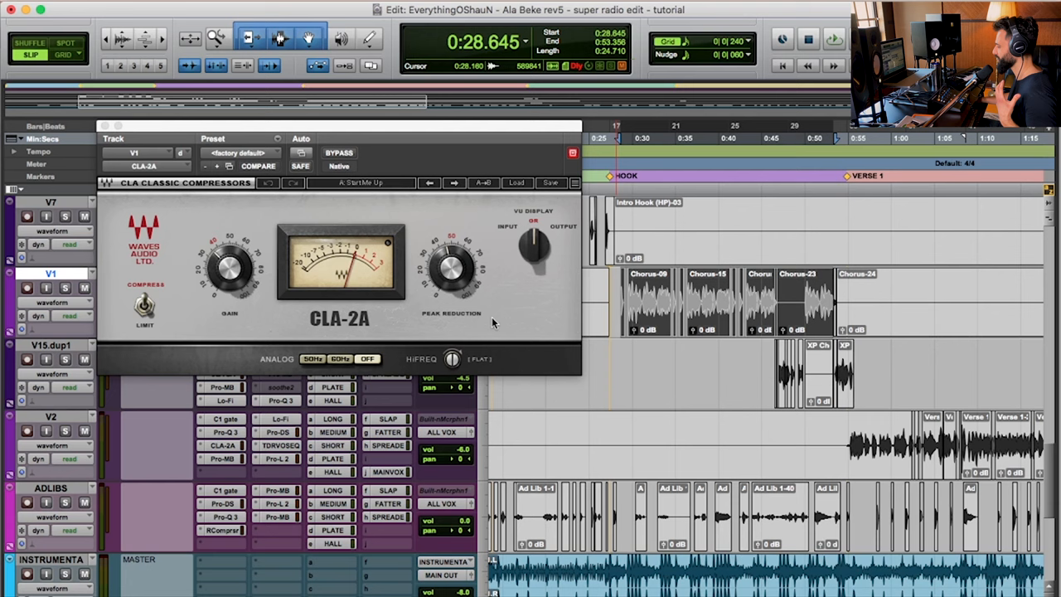
mouse_move(255, 307)
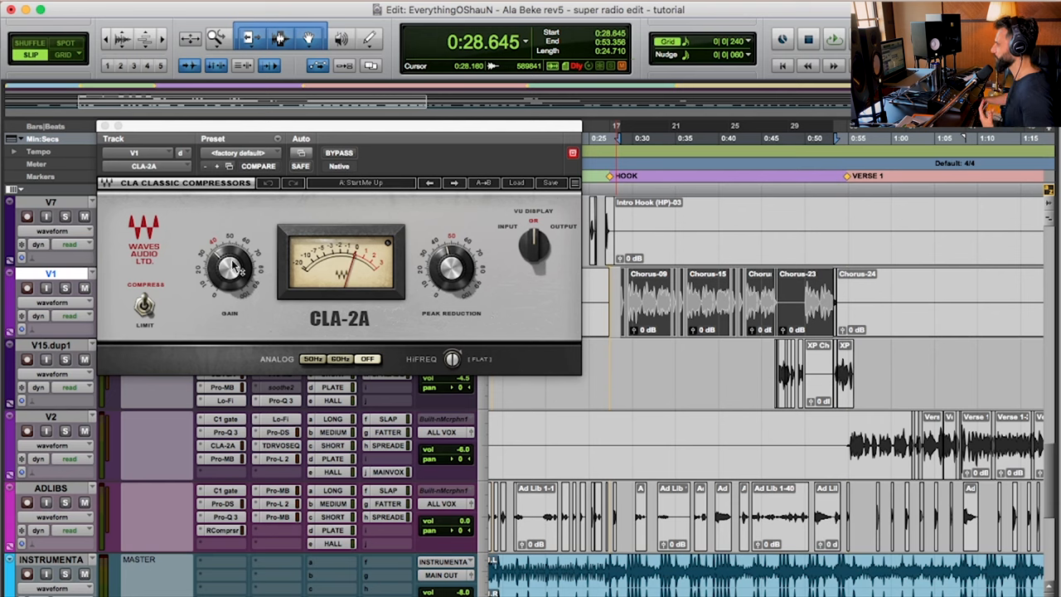
mouse_move(473, 273)
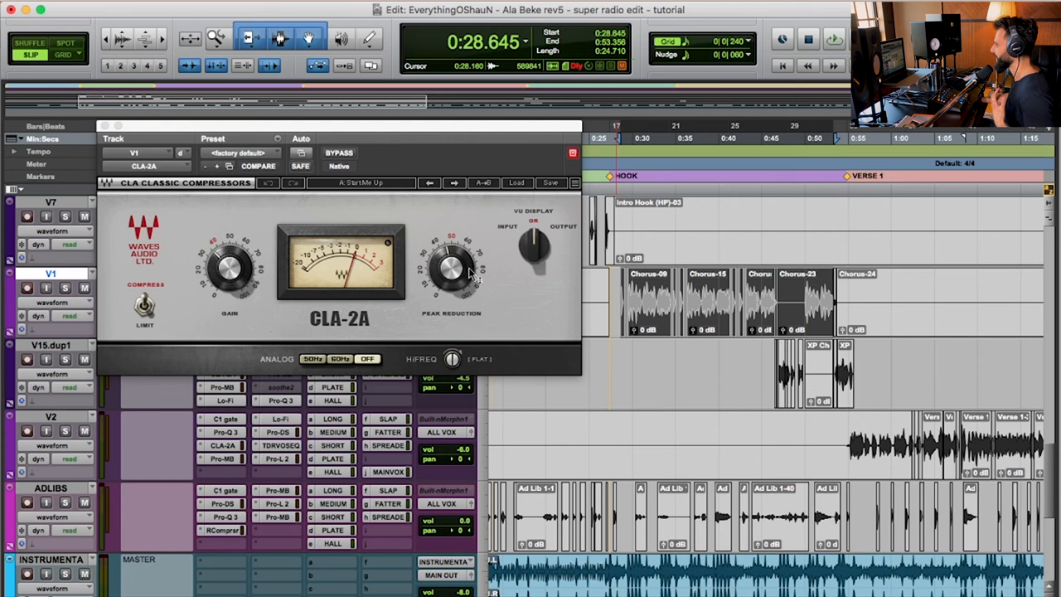
mouse_move(362, 351)
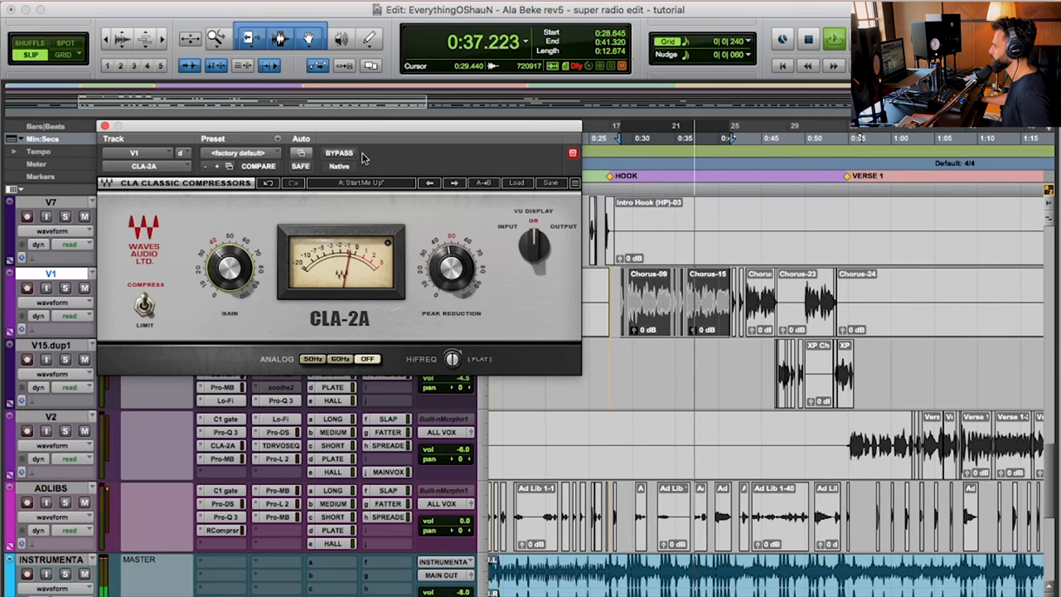
mouse_move(338, 152)
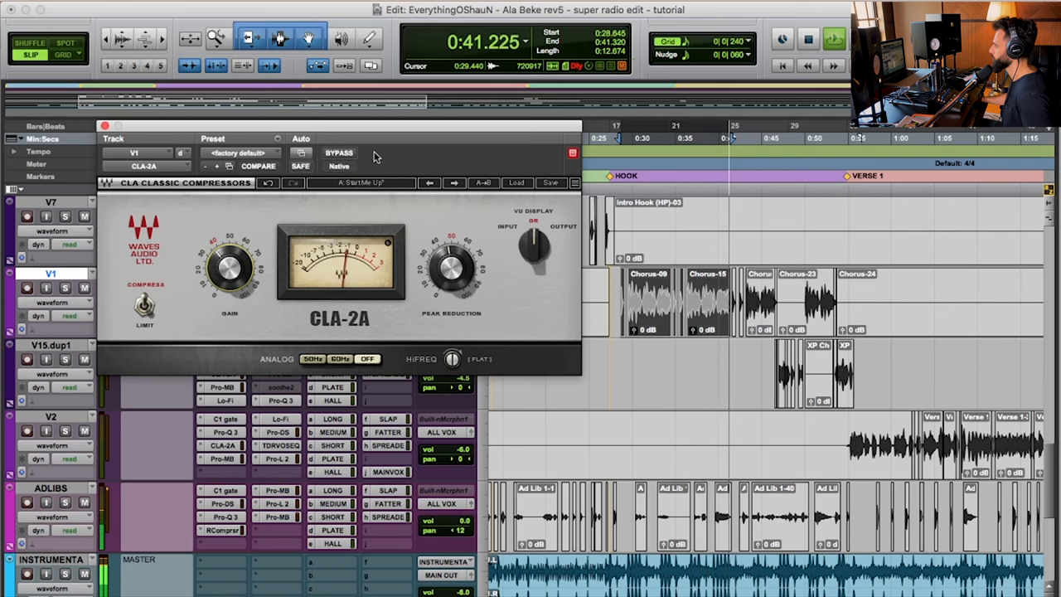
click(339, 152)
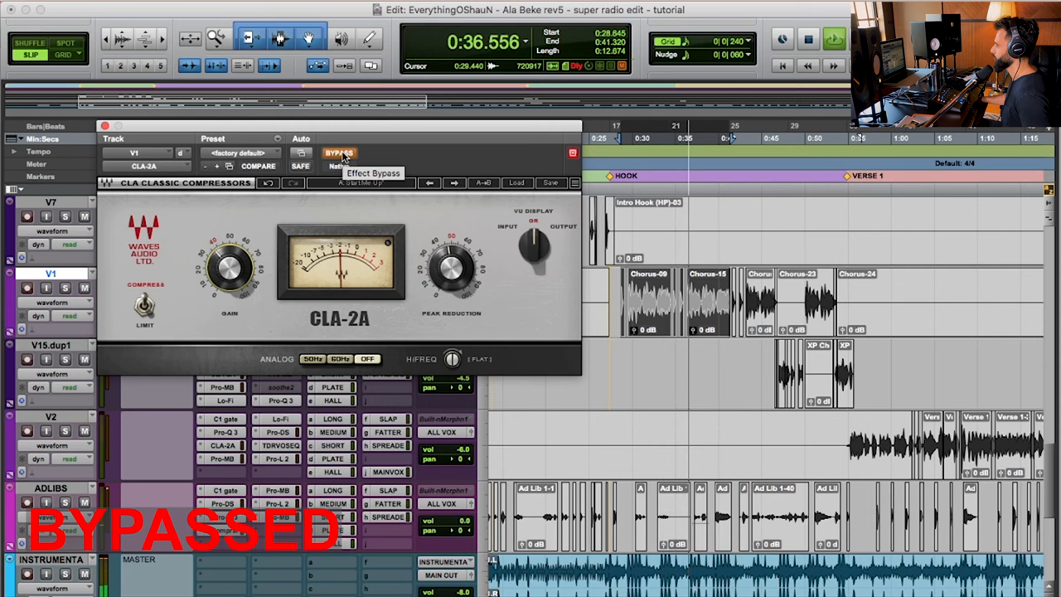
click(339, 152)
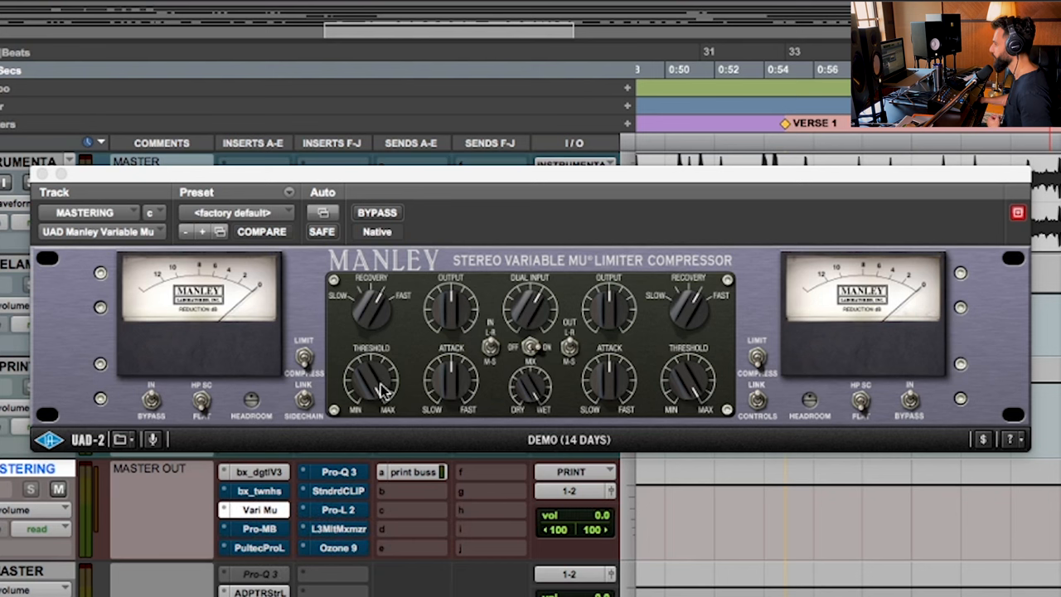
Adjust the Manley Variable Mu threshold away from its factory default
click(262, 232)
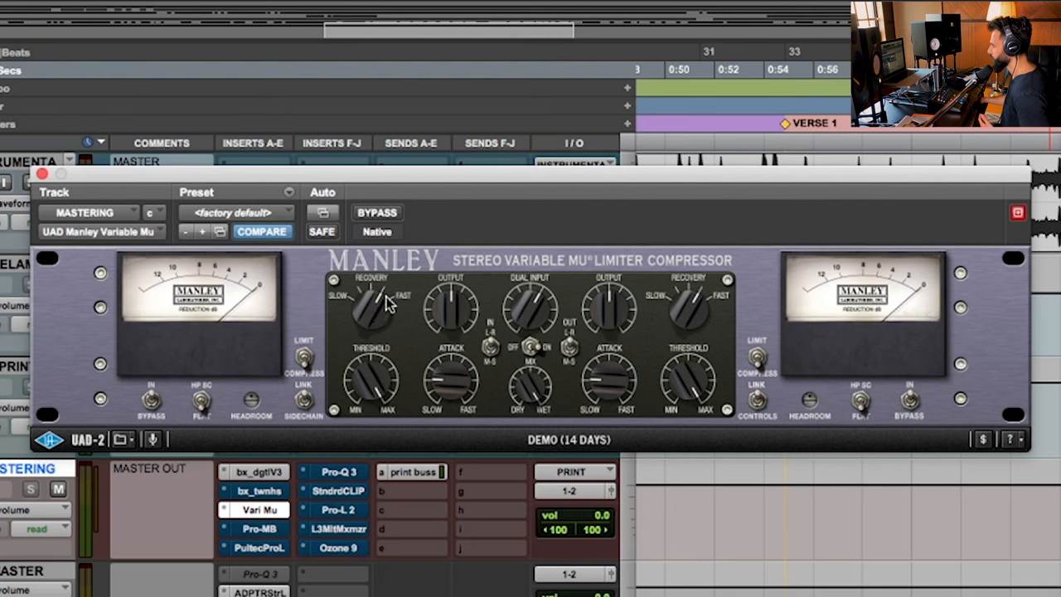
mouse_move(396, 322)
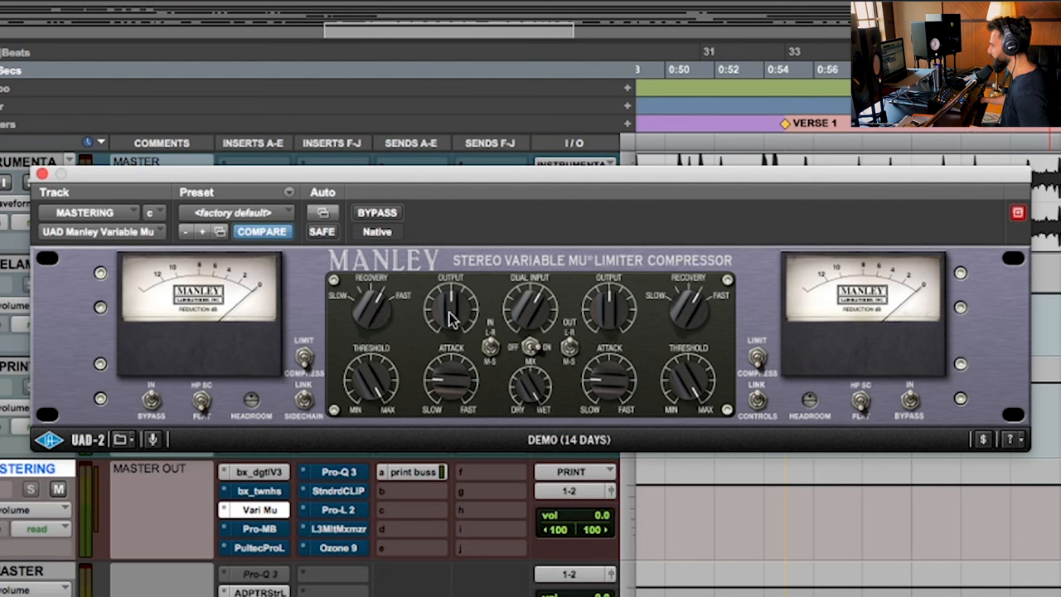
mouse_move(406, 380)
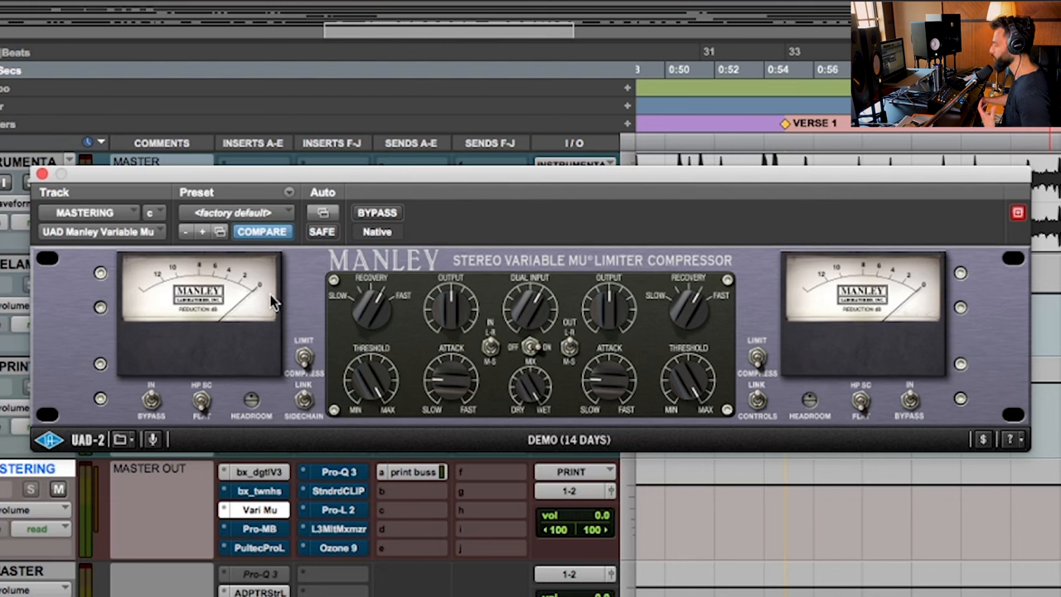
mouse_move(463, 318)
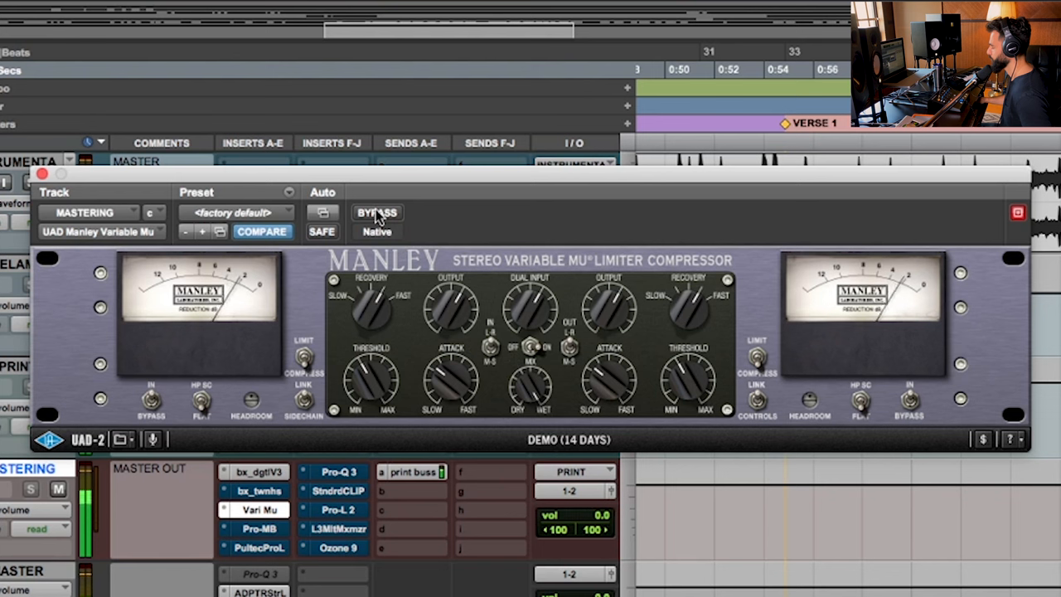
click(378, 213)
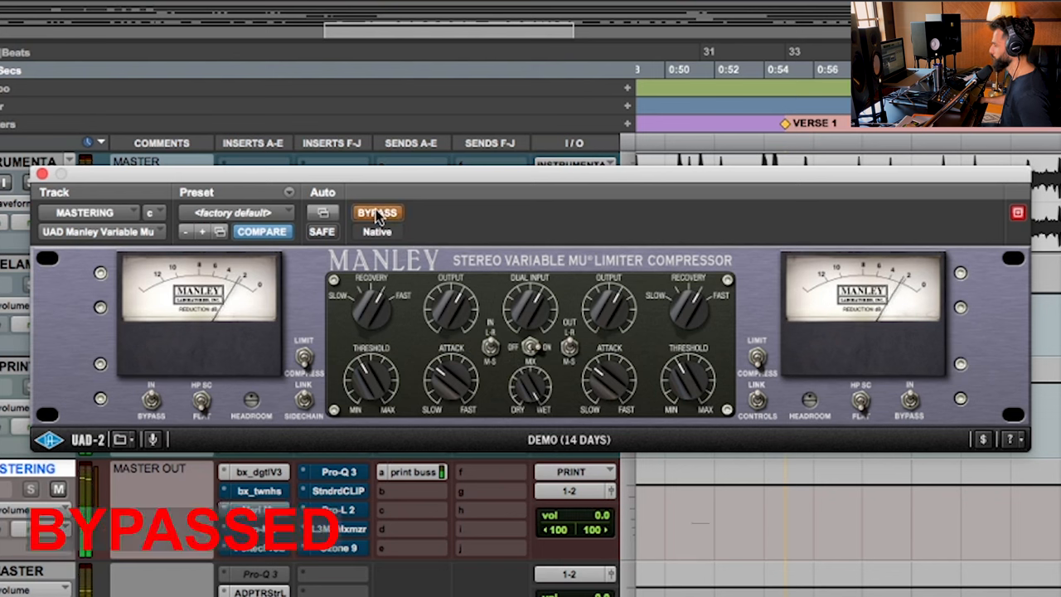
click(376, 213)
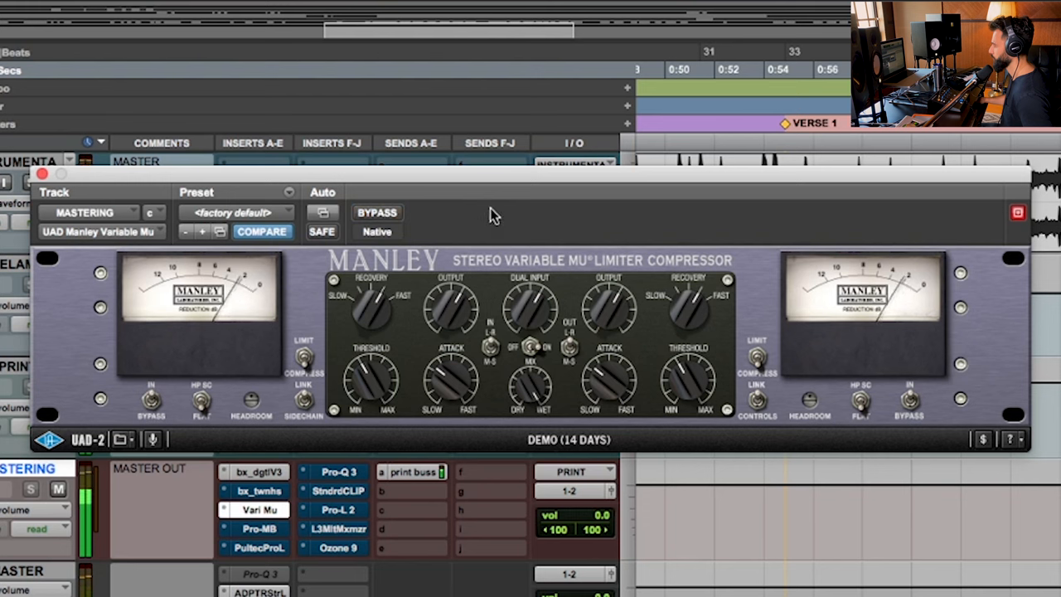
mouse_move(445, 214)
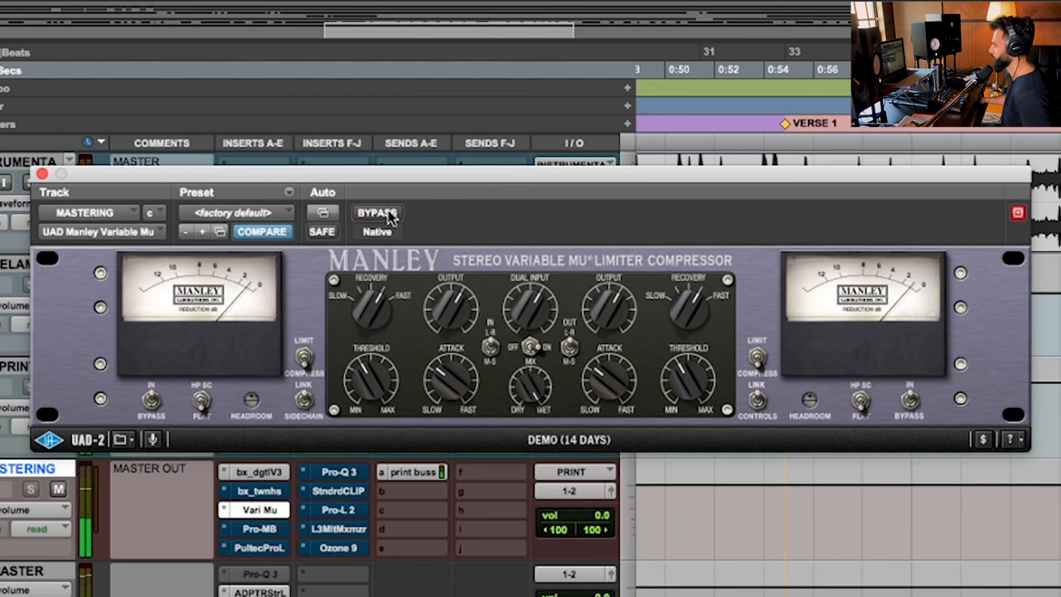
mouse_move(378, 212)
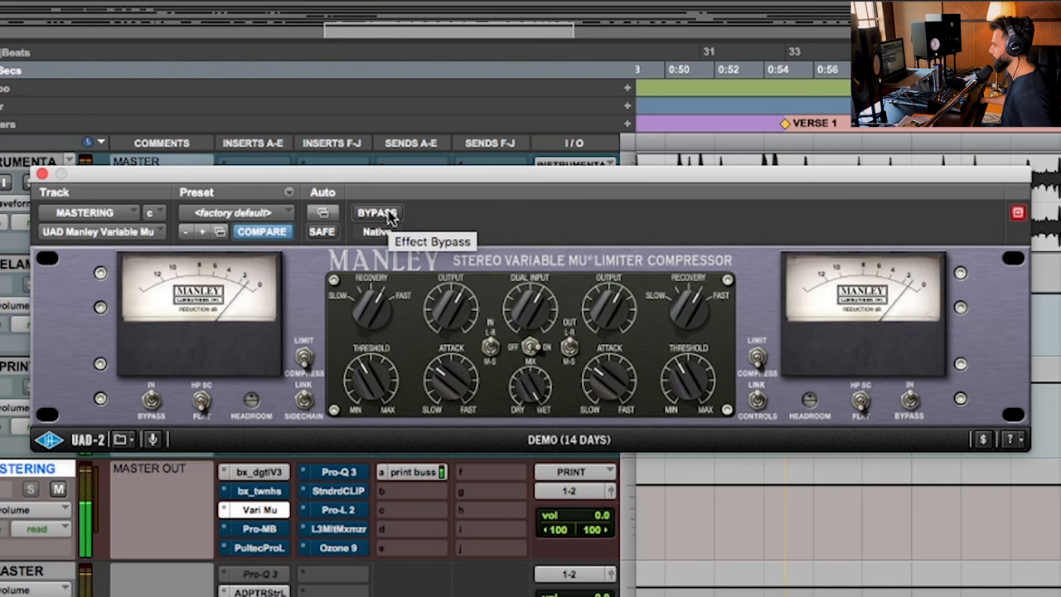
click(378, 213)
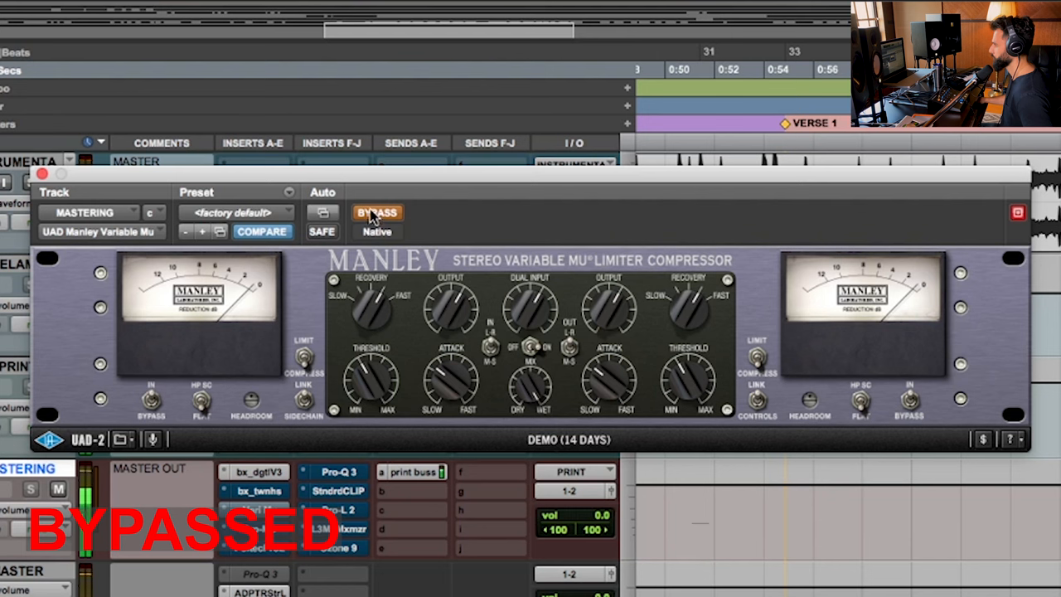
click(378, 212)
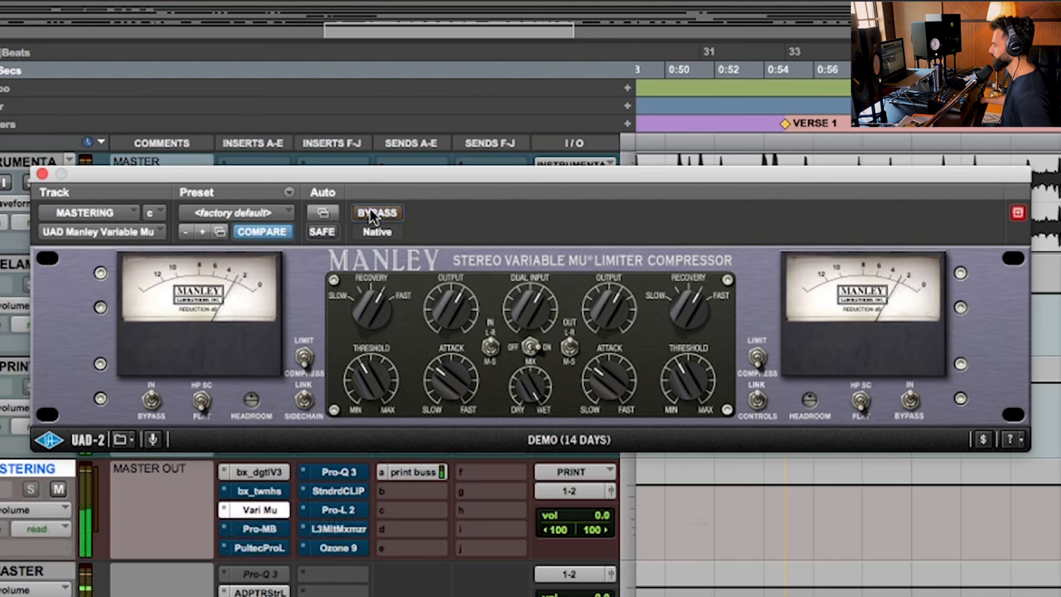
click(377, 213)
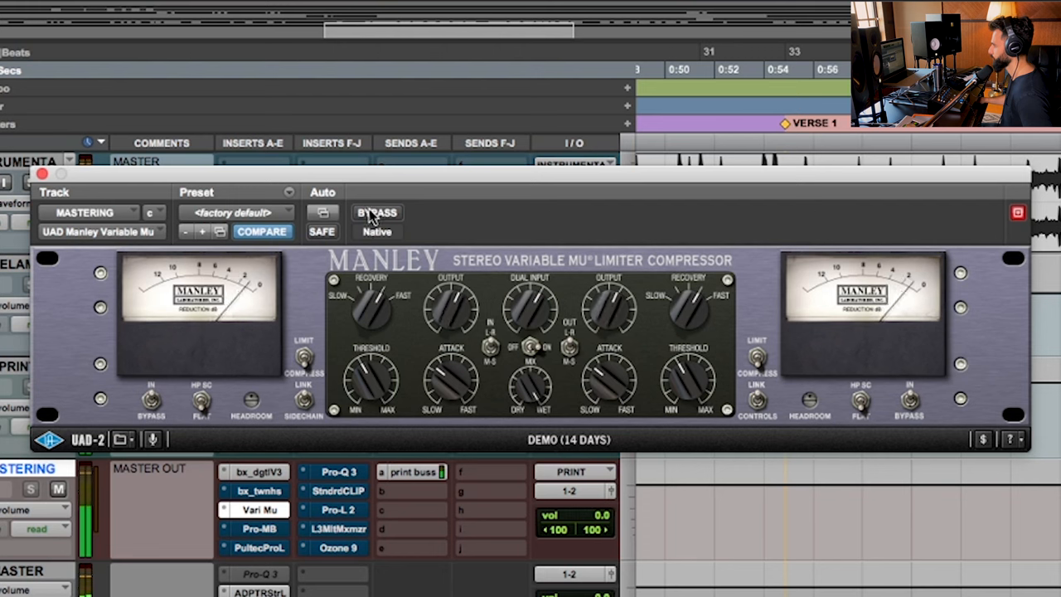
click(376, 212)
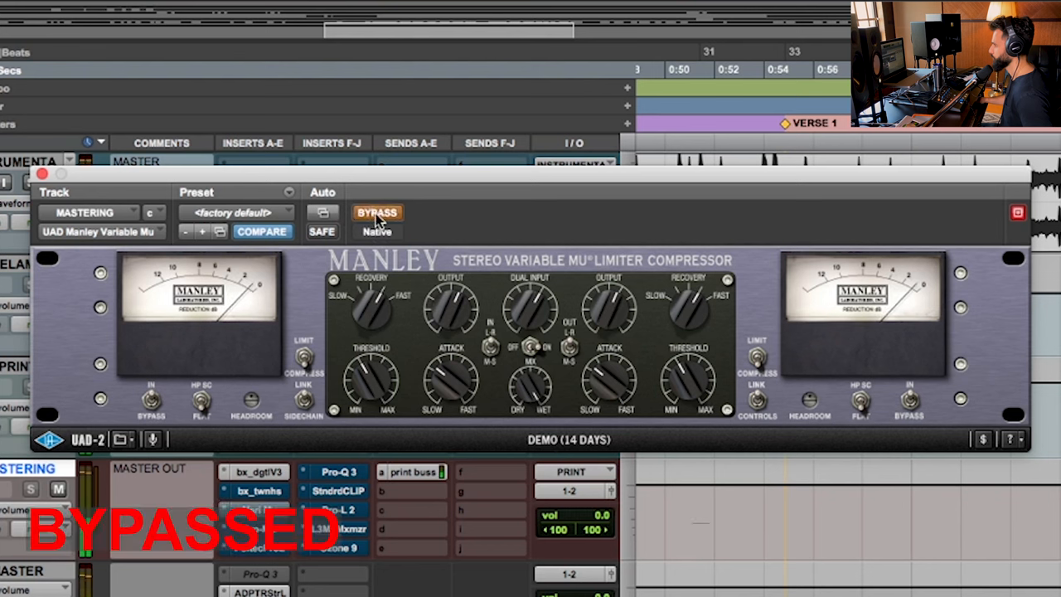
click(378, 213)
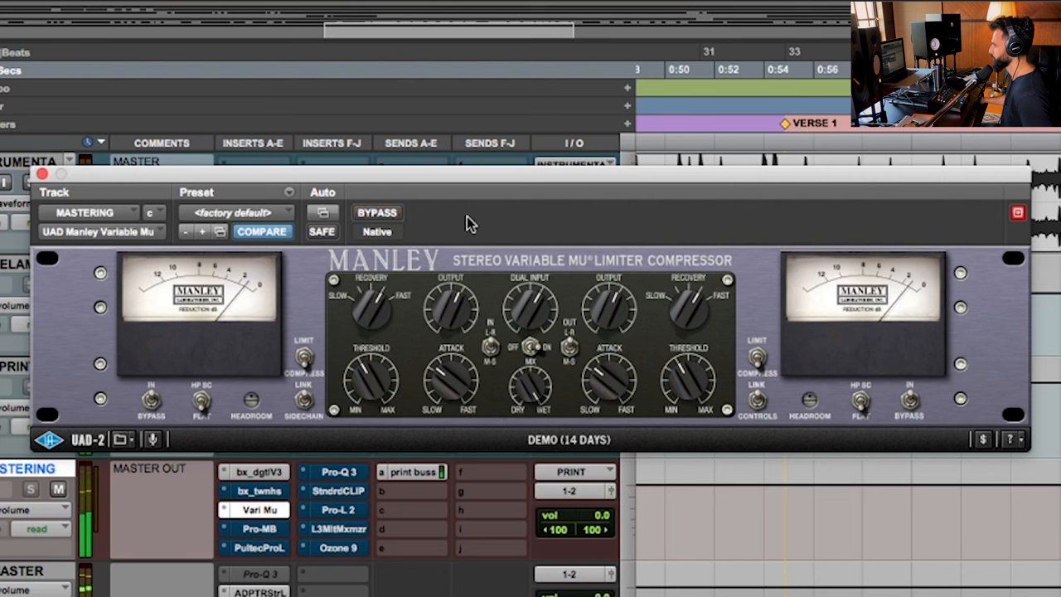